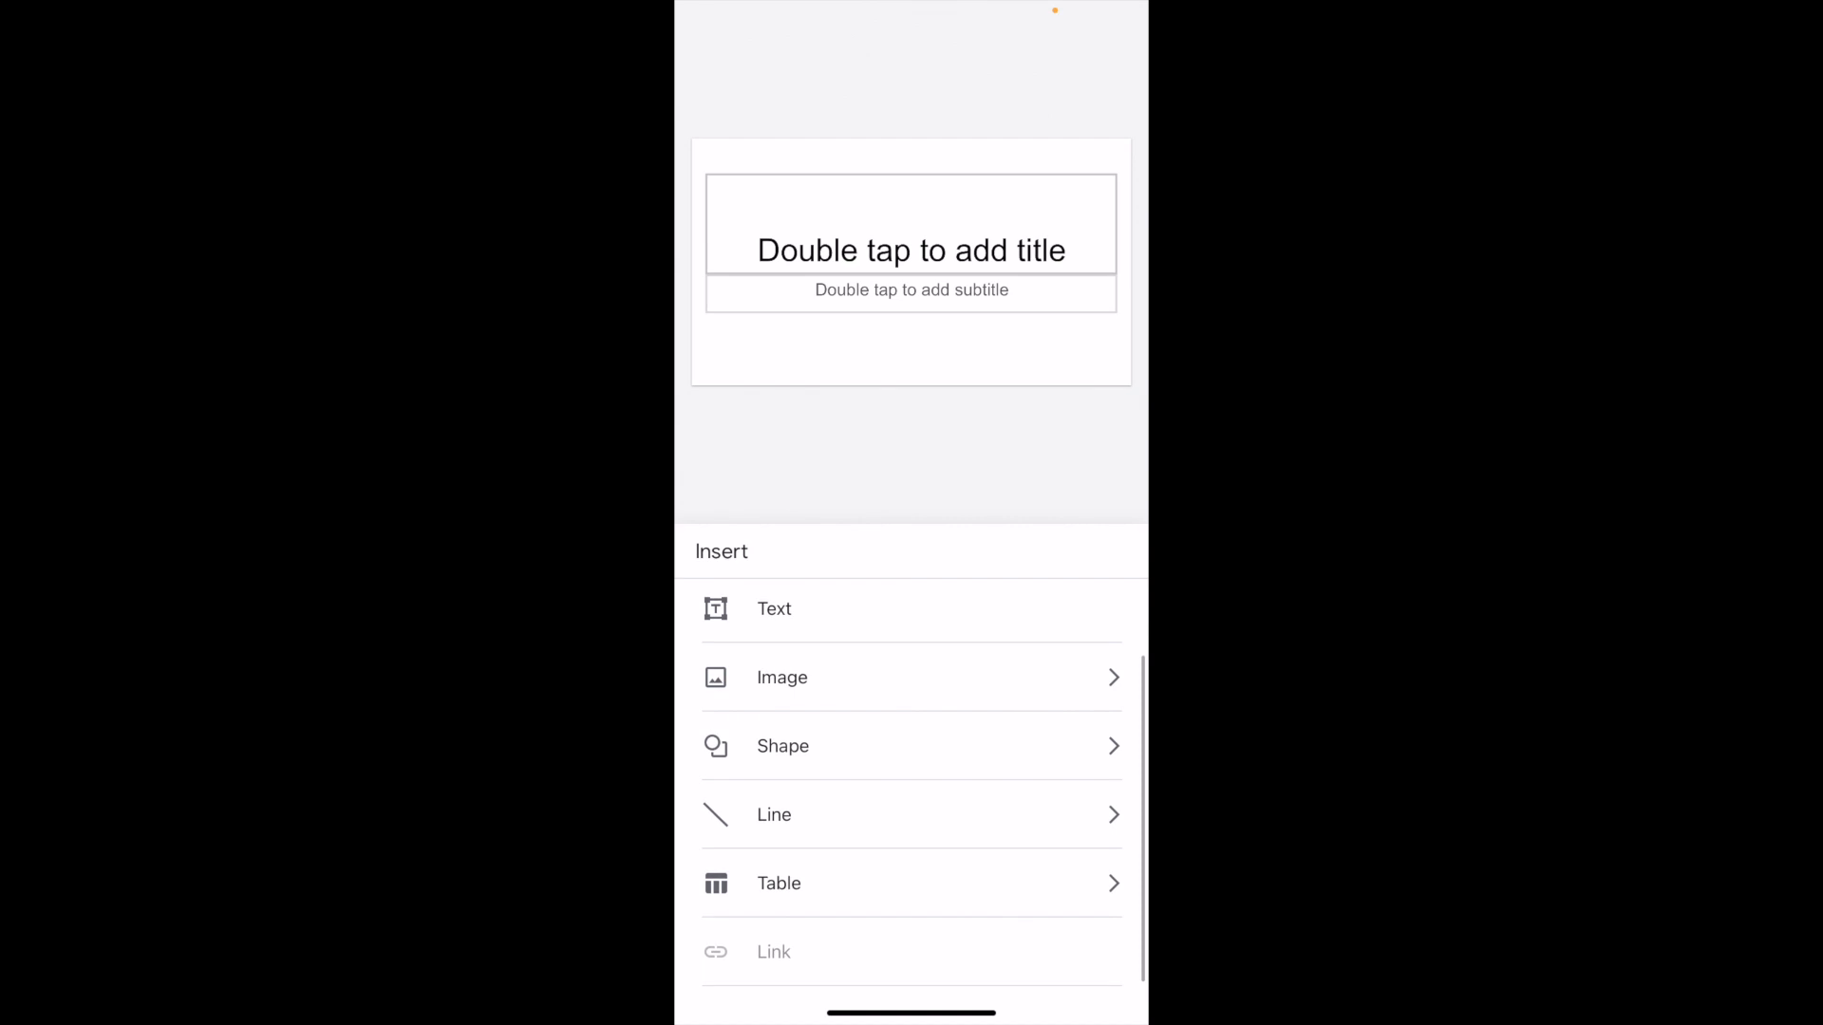
- Open the Shape gallery from the Insert panel
{"action": "left_click", "coordinate": [782, 745]}
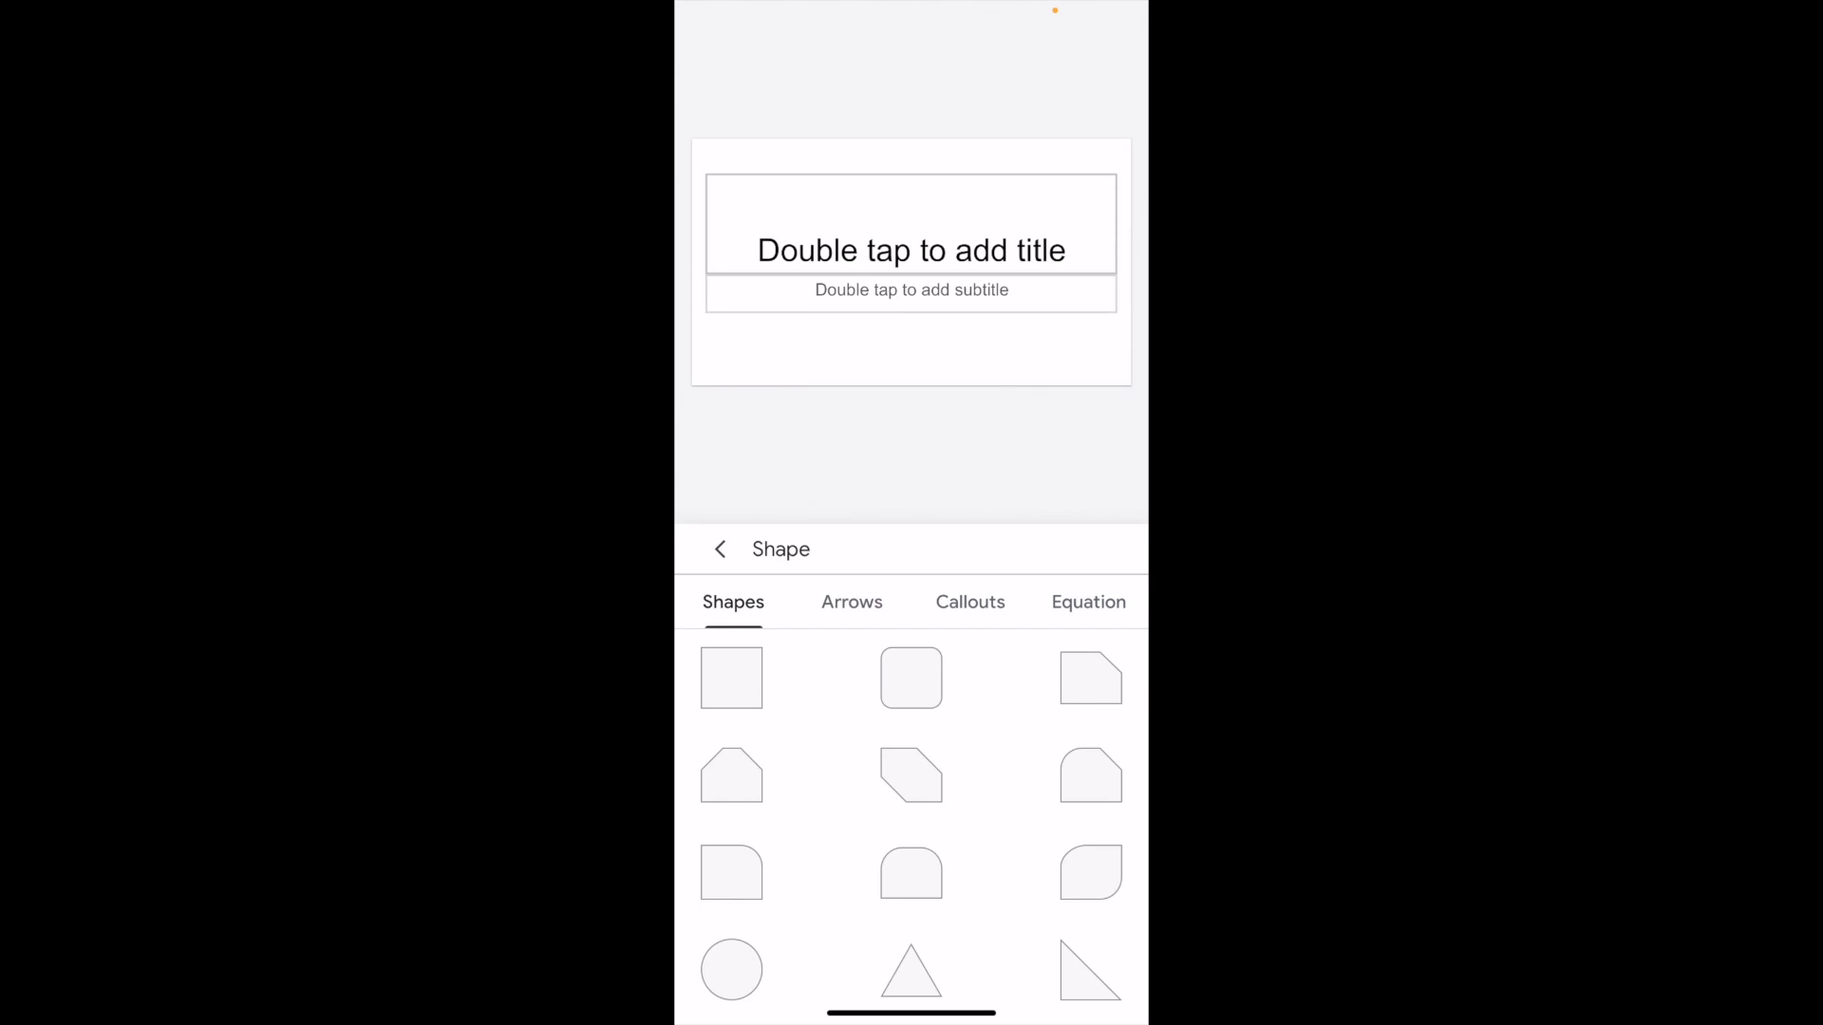
- Insert a four-way arrow from the Arrows collection onto the title slide
{"action": "left_click", "coordinate": [853, 602]}
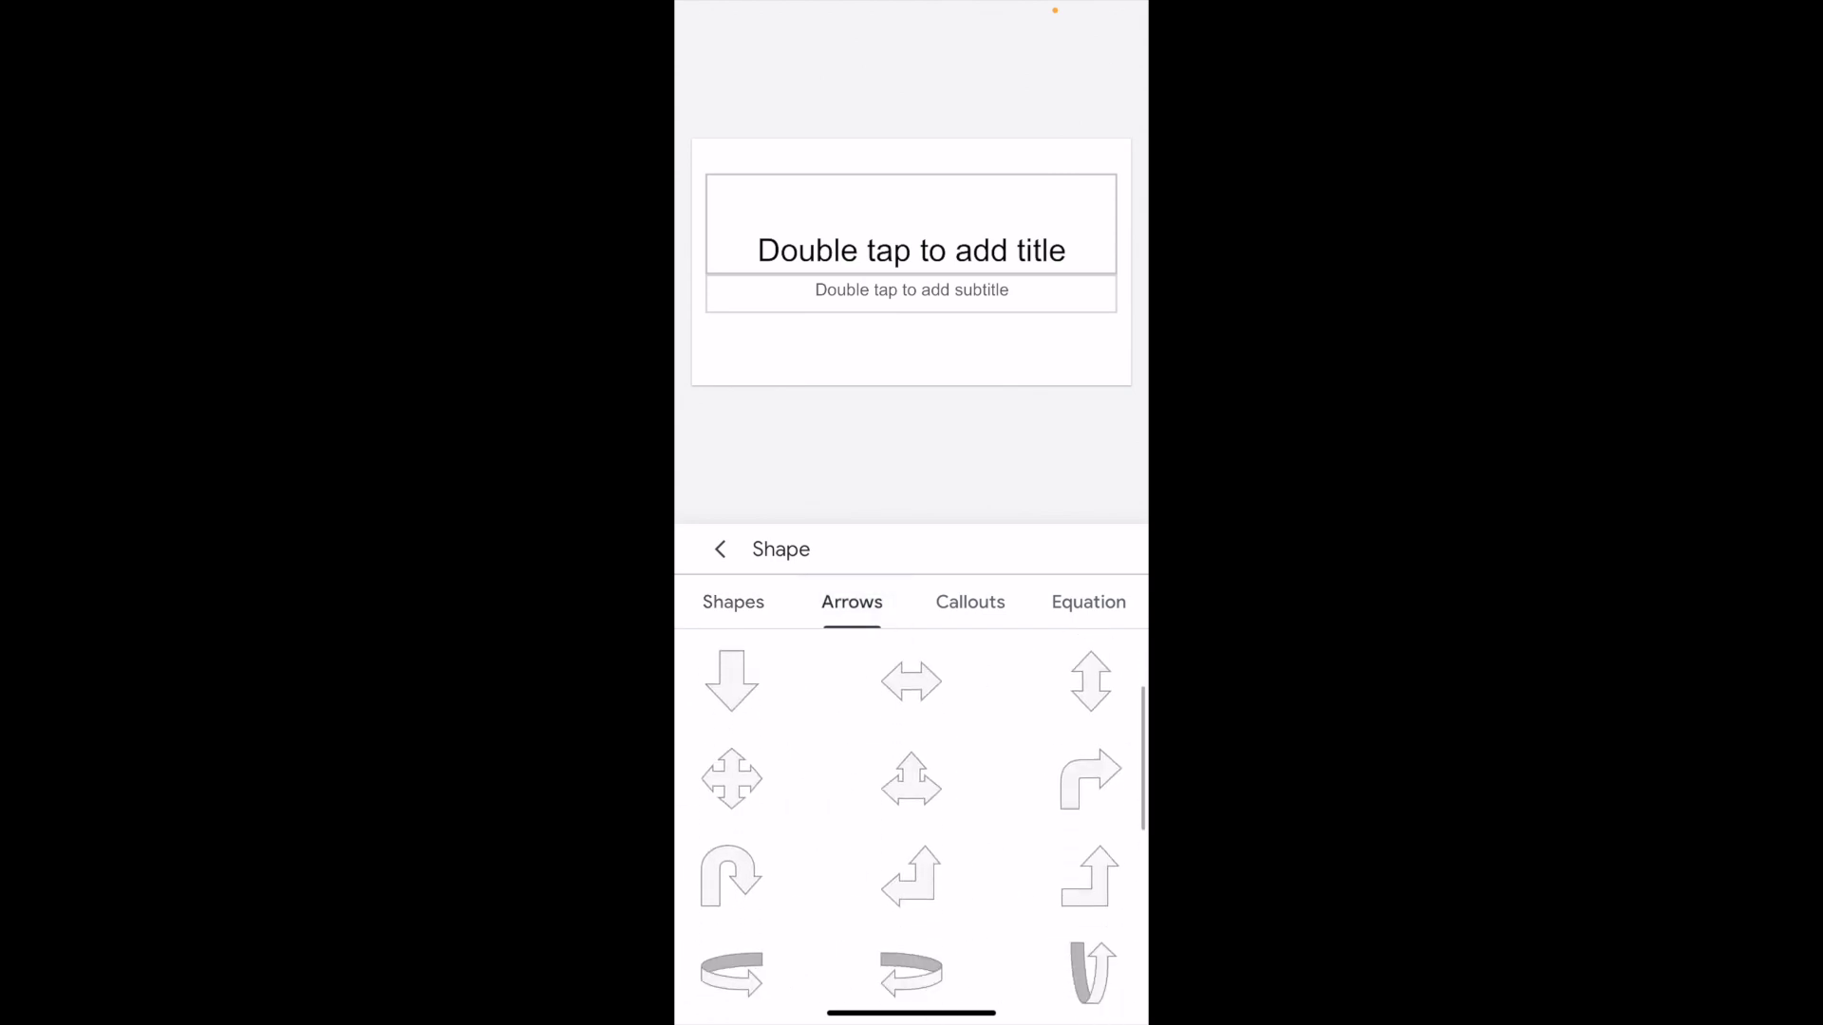
{"action": "scroll", "scroll_direction": "down", "scroll_amount": 3}
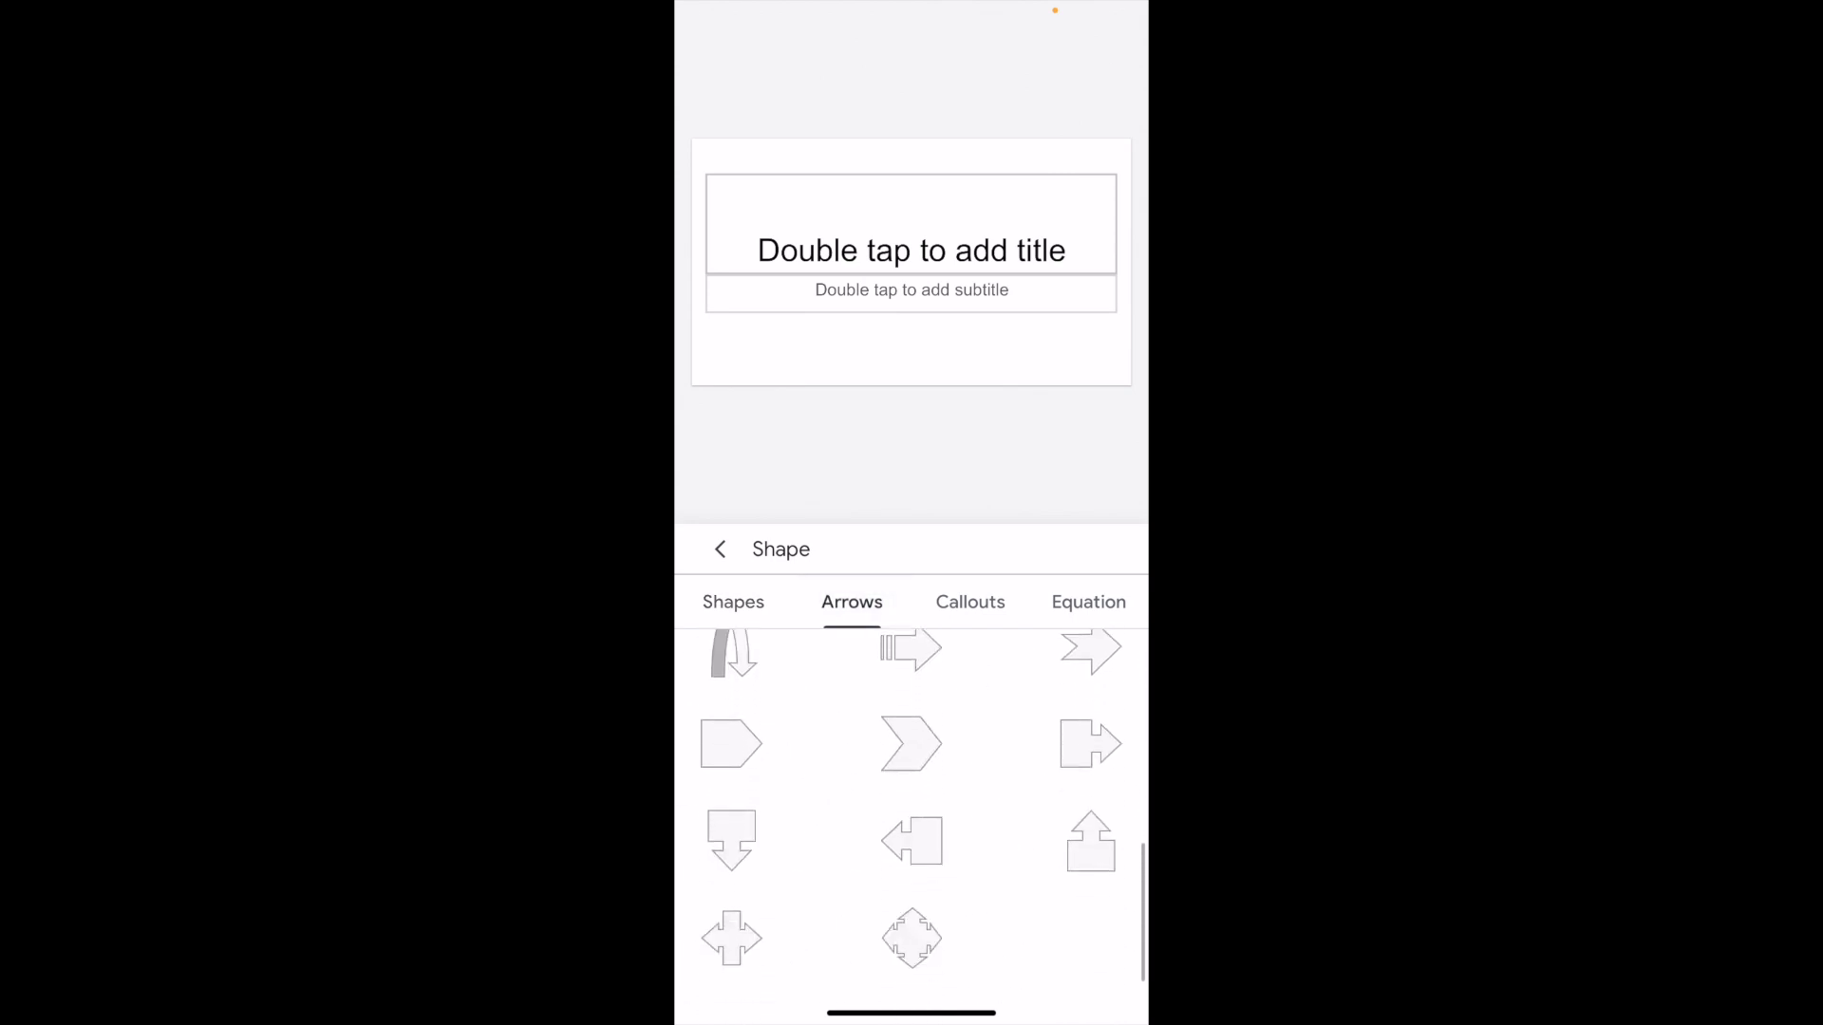
{"action": "scroll", "scroll_direction": "down", "scroll_amount": 3}
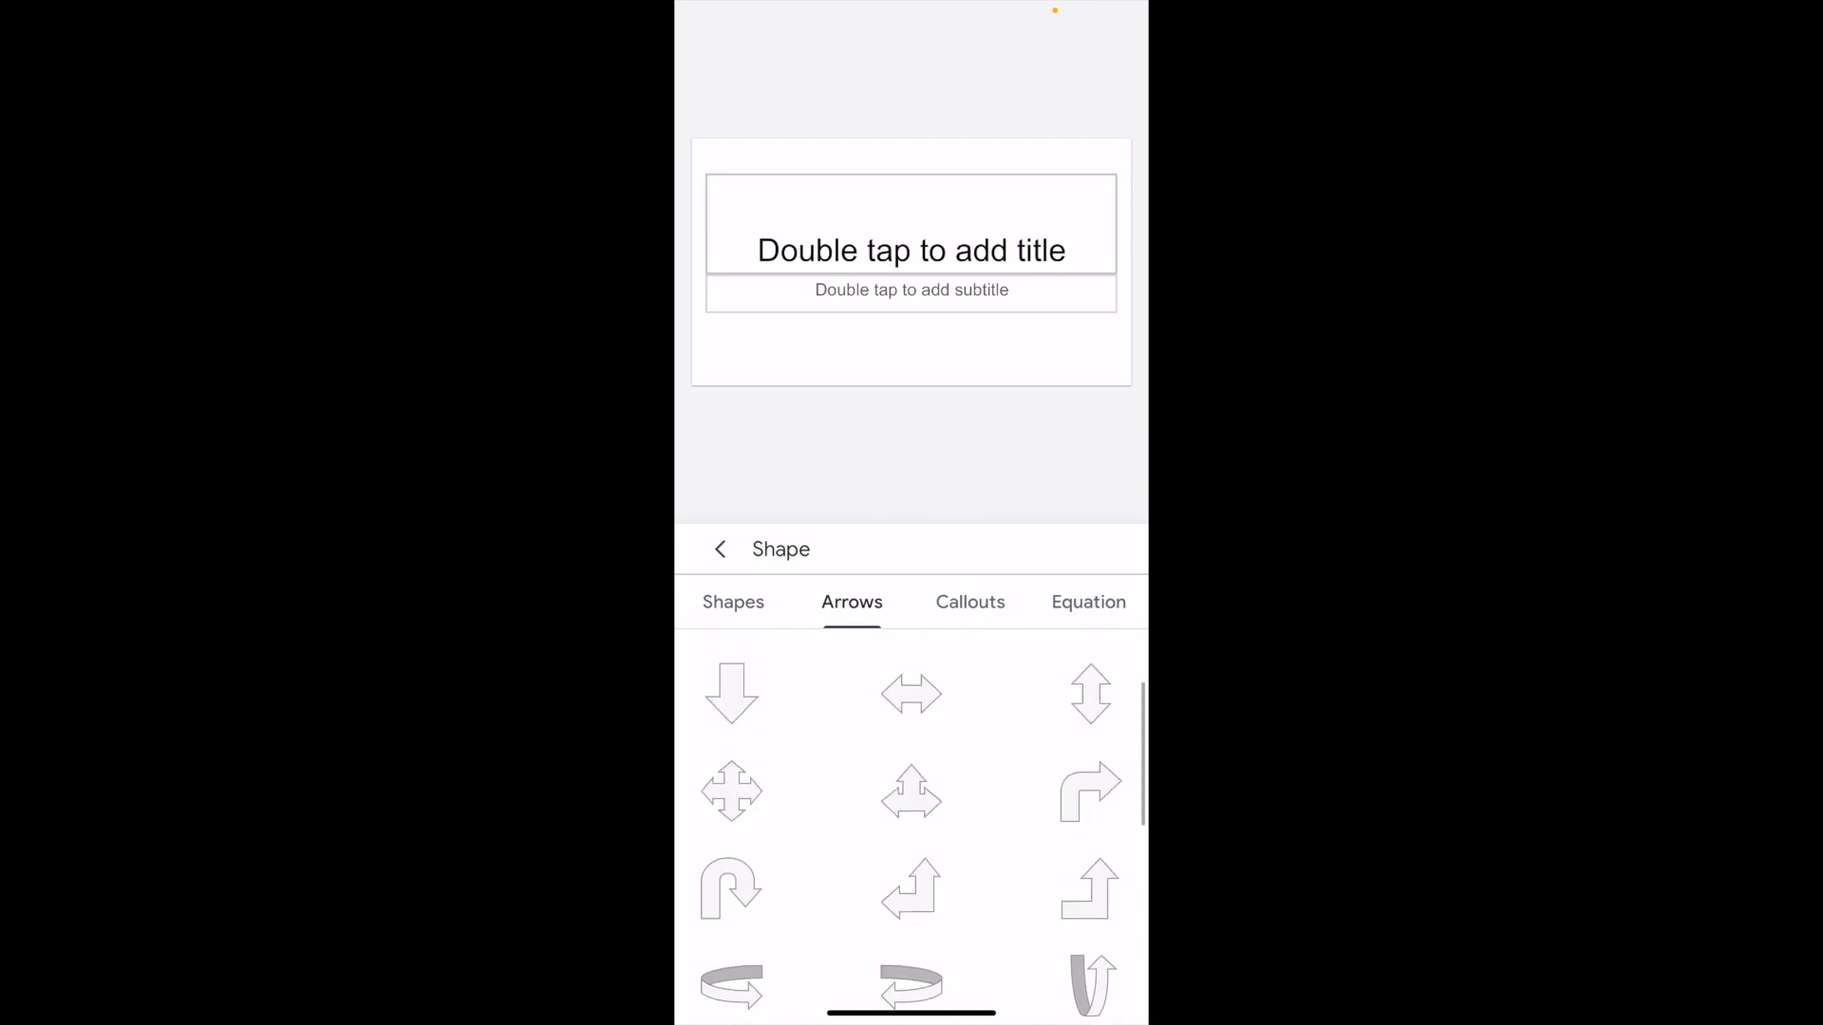
{"action": "left_click", "coordinate": [732, 792]}
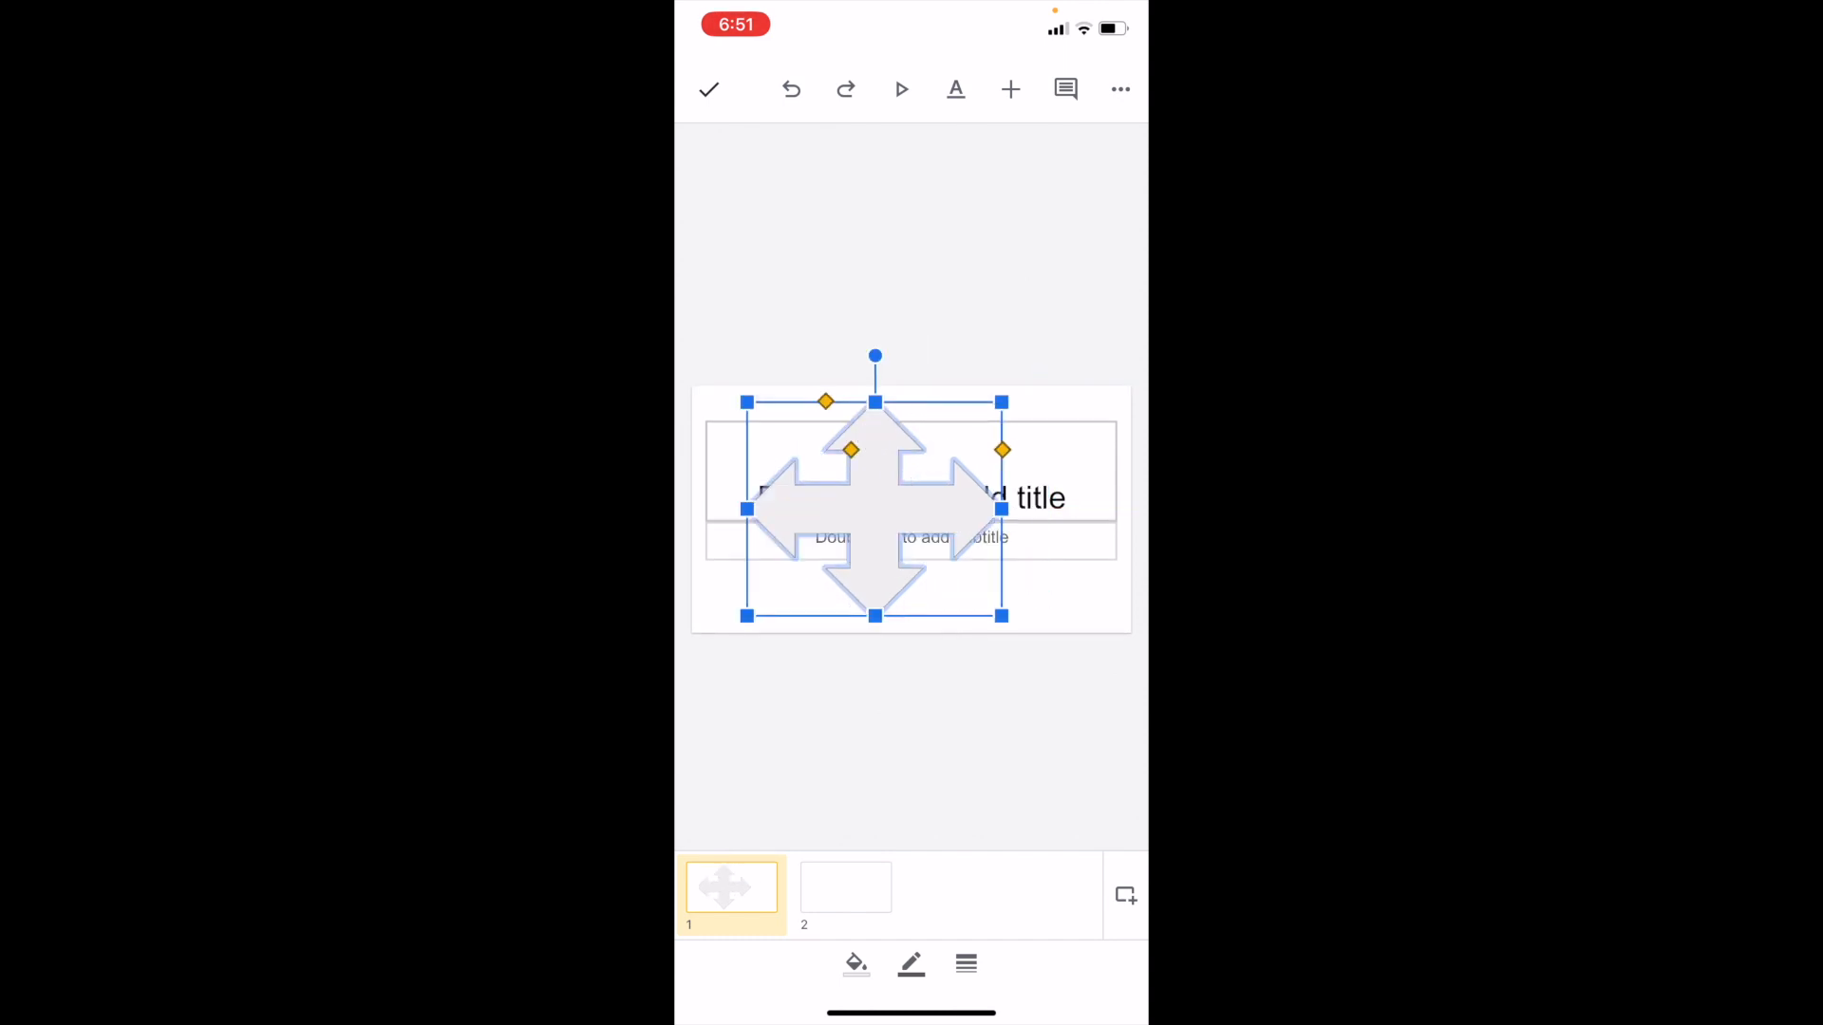
- Fill the four-way arrow with the orange theme color
{"action": "left_click", "coordinate": [874, 508]}
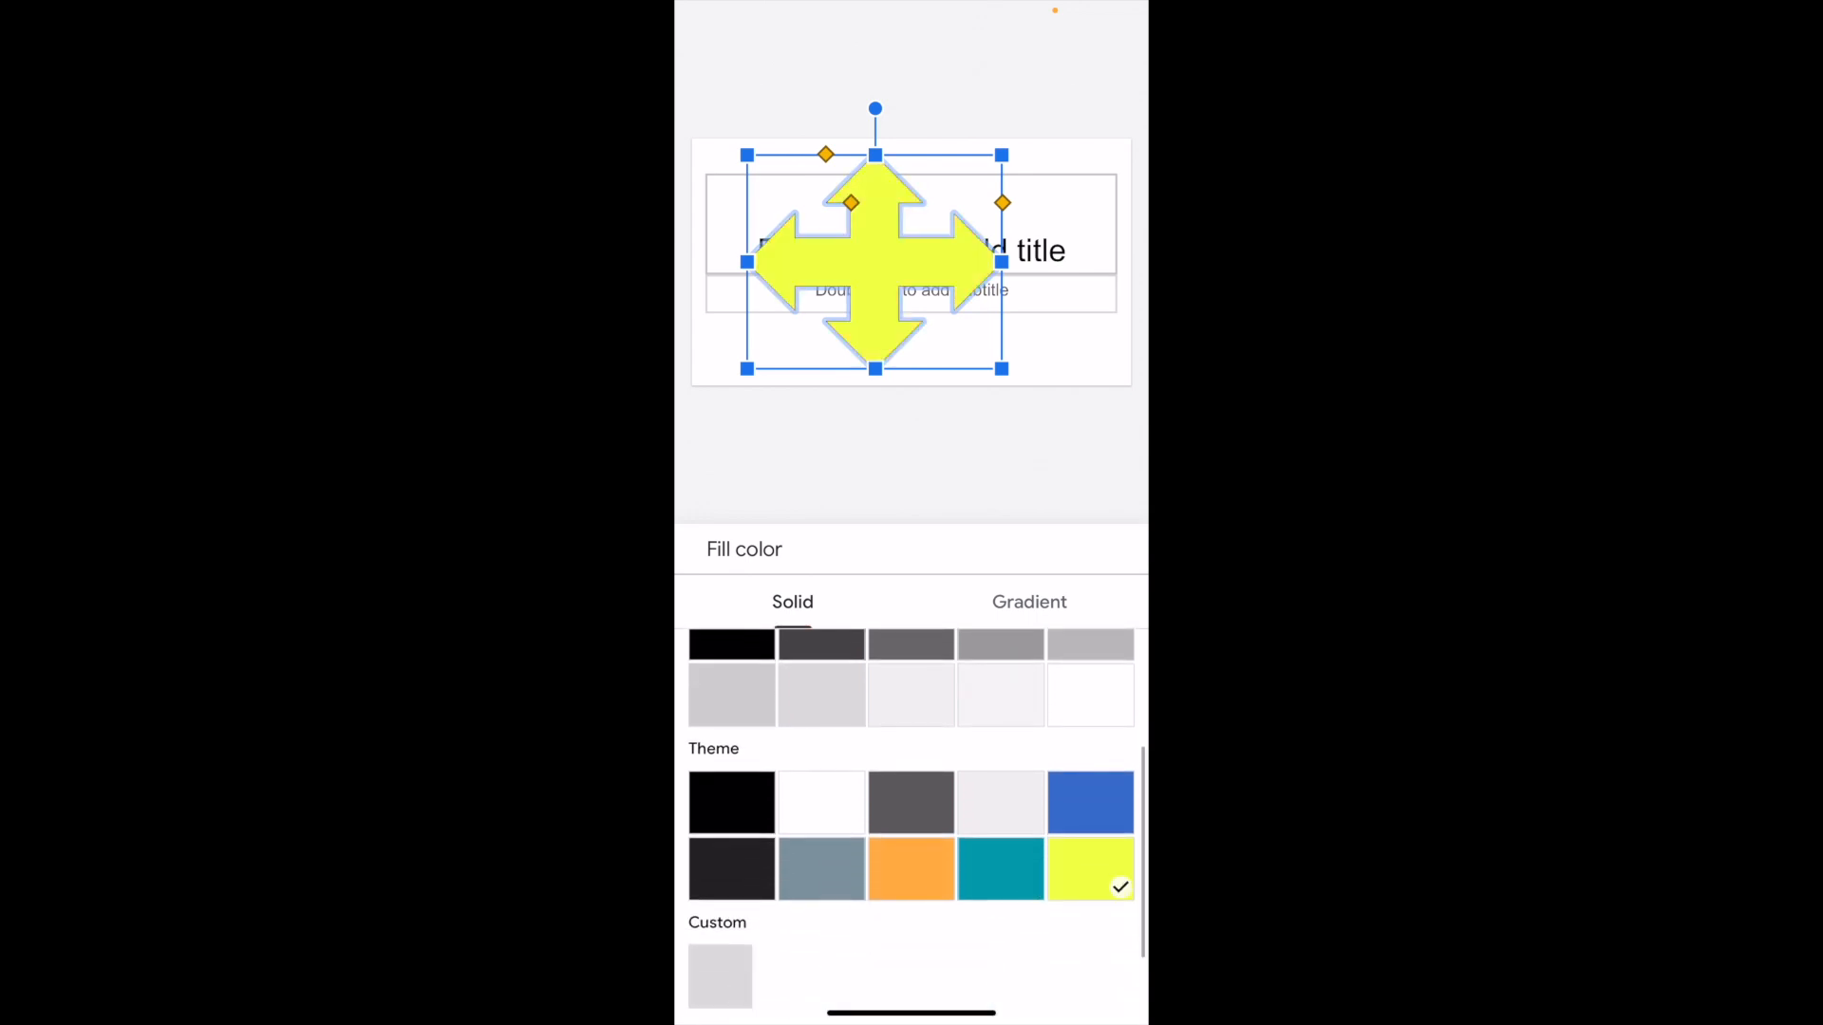
{"action": "left_click", "coordinate": [910, 869]}
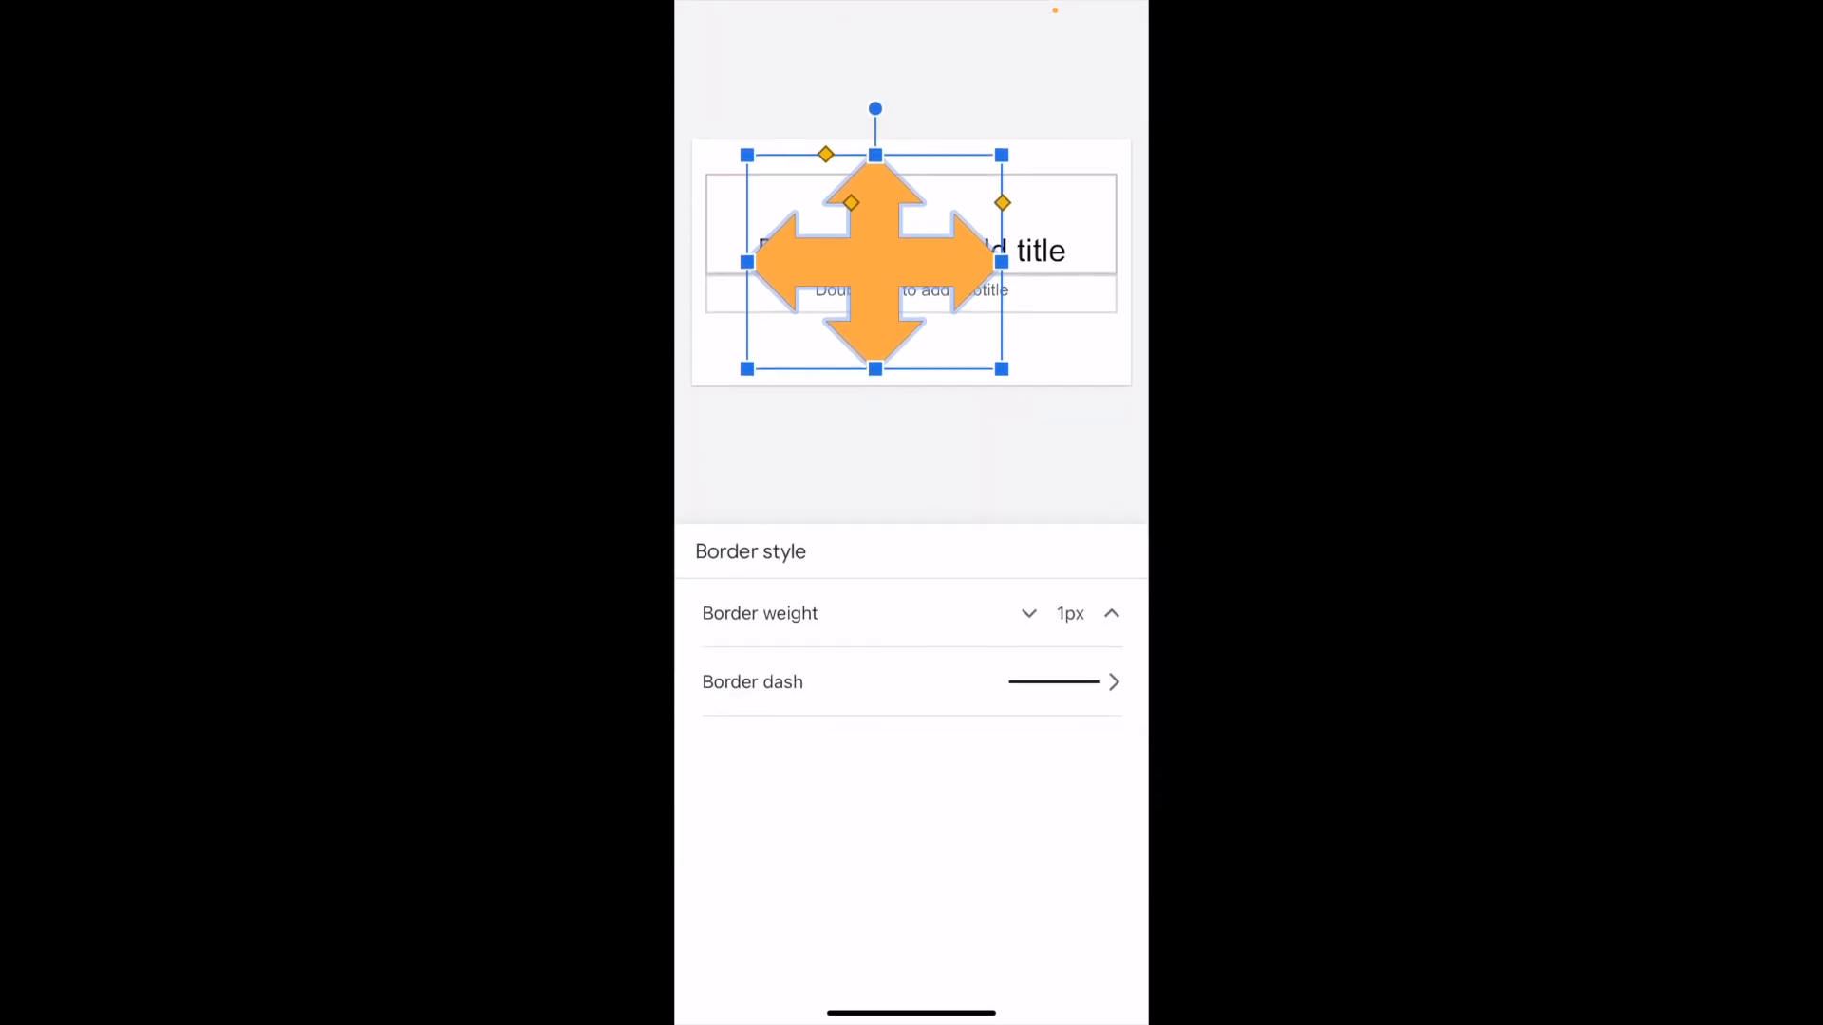
- Give the arrow a 4px dotted border and return to the slide
{"action": "left_click", "coordinate": [1112, 612]}
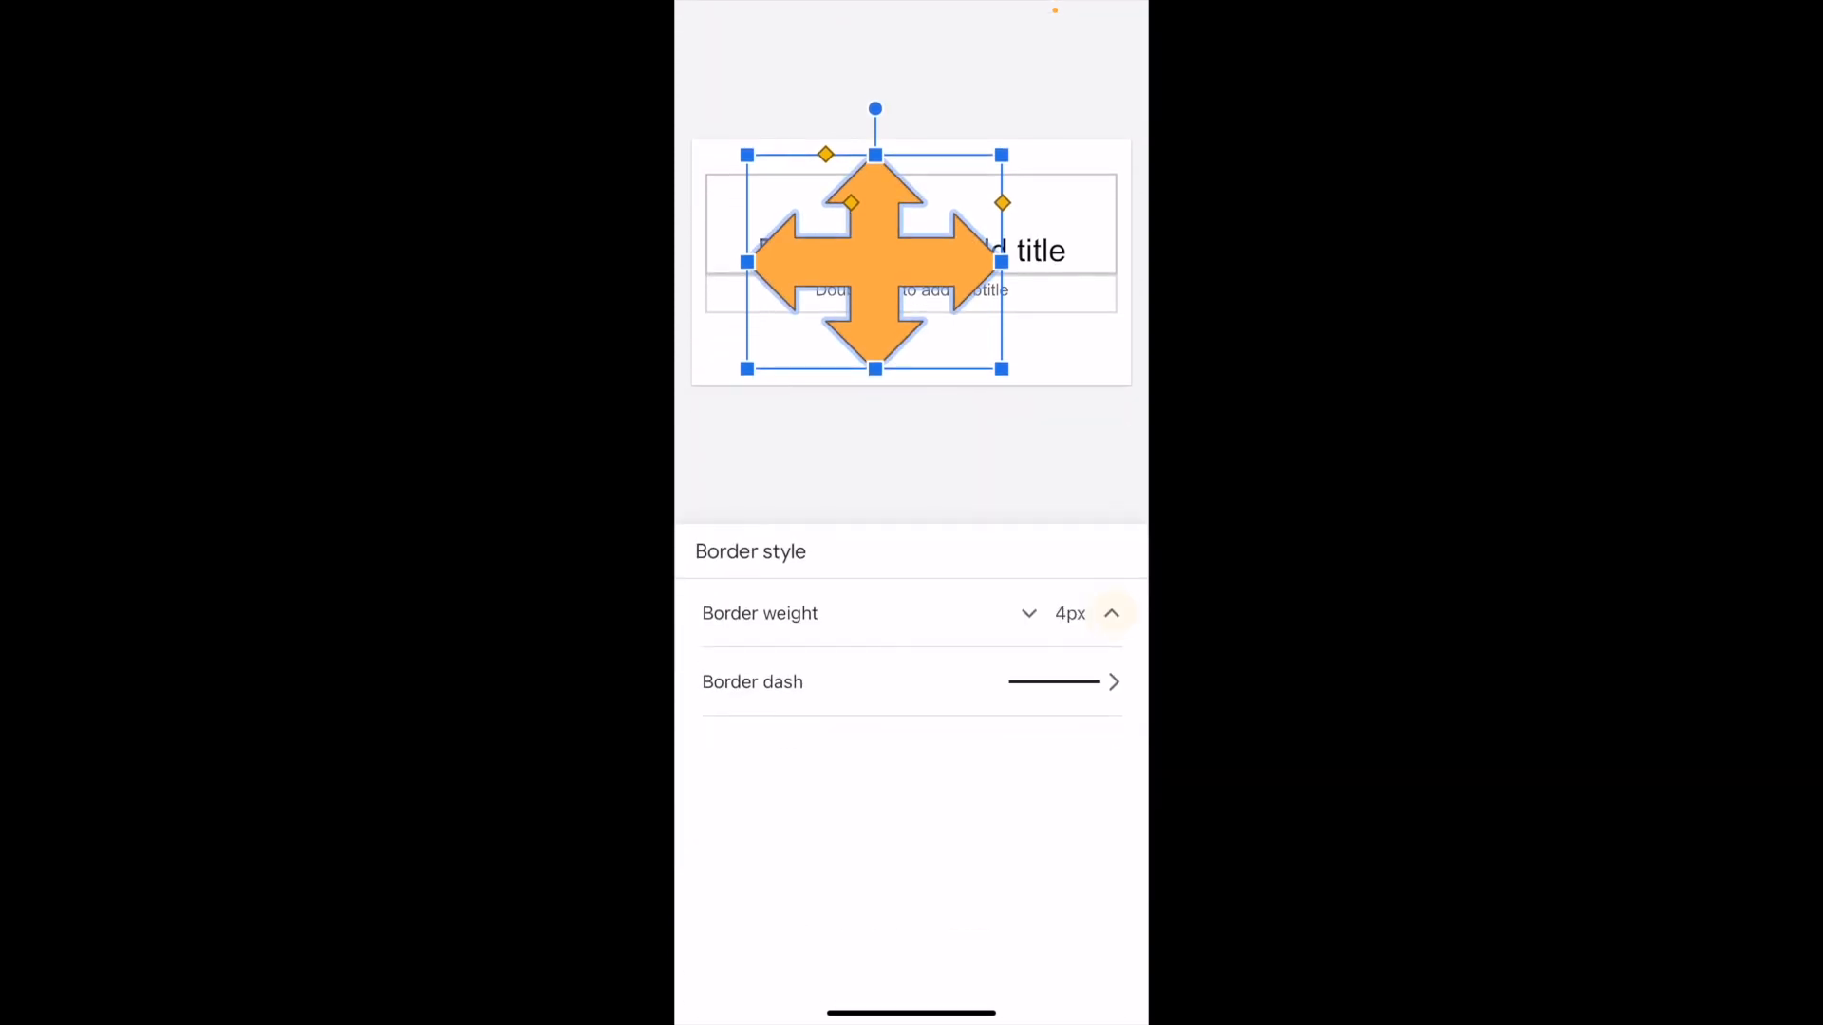
{"action": "left_click", "coordinate": [1110, 612]}
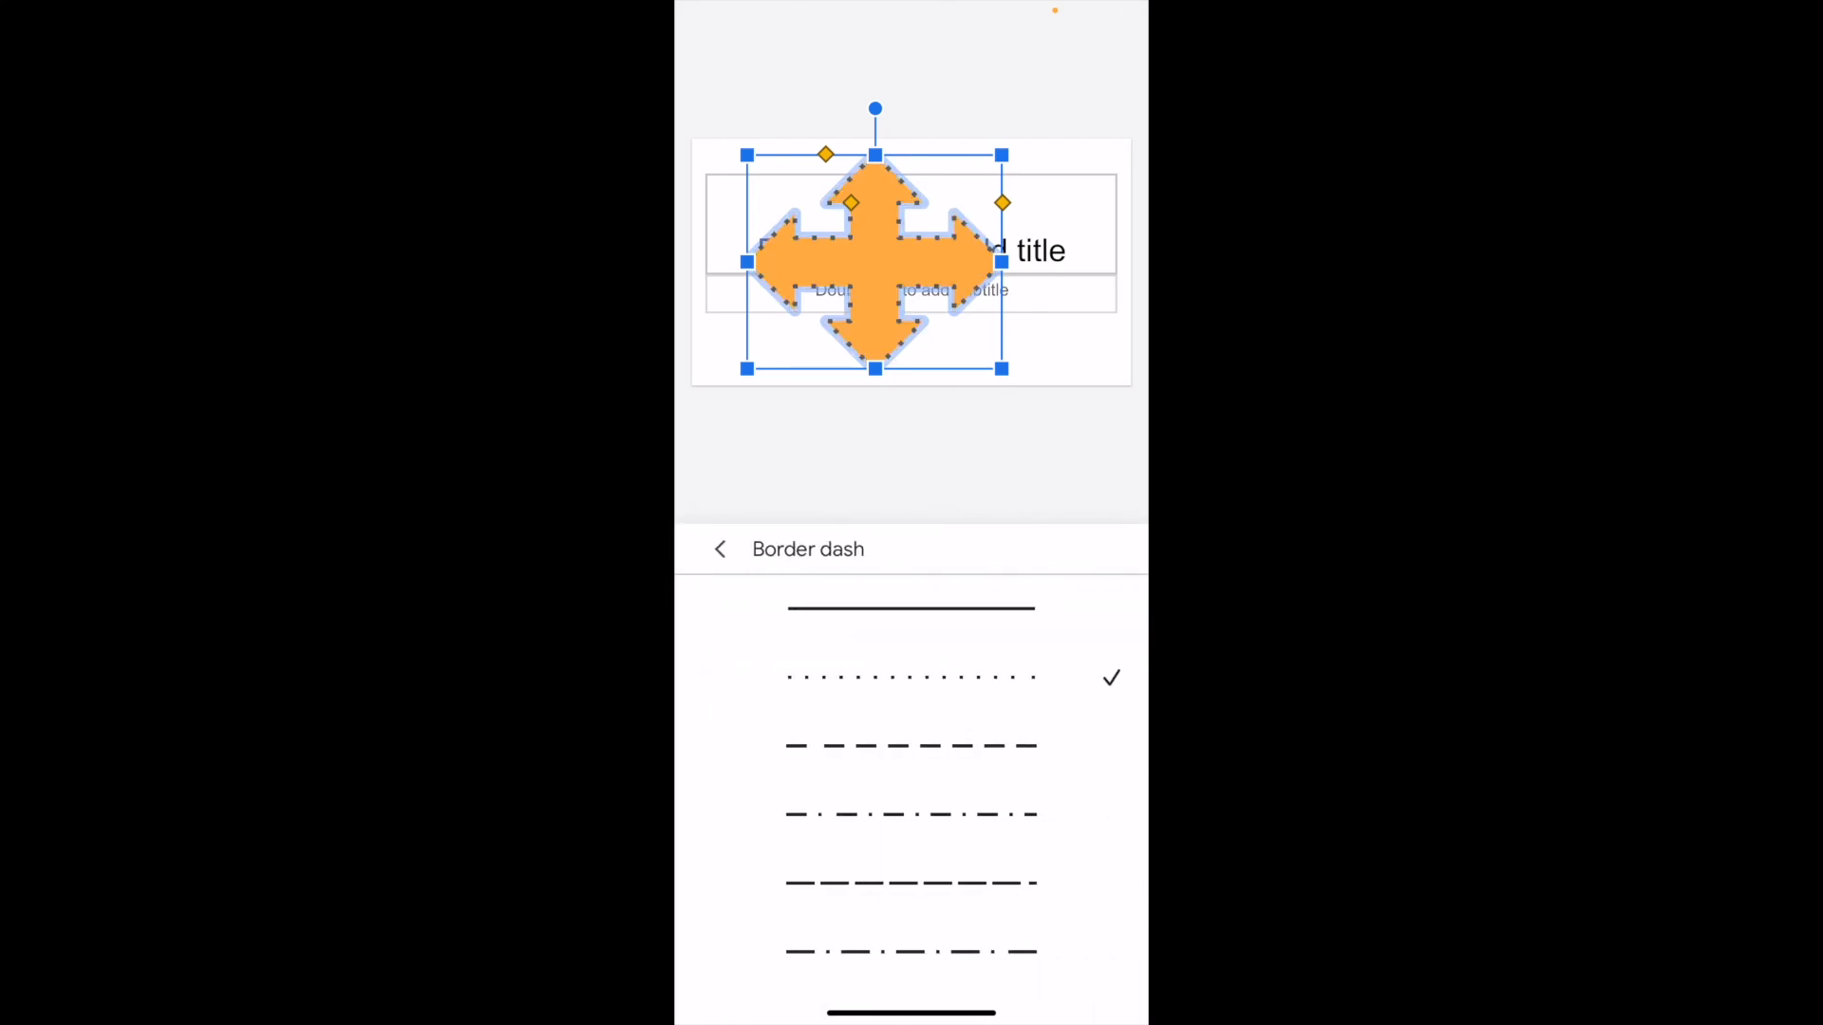
{"action": "left_click", "coordinate": [719, 548]}
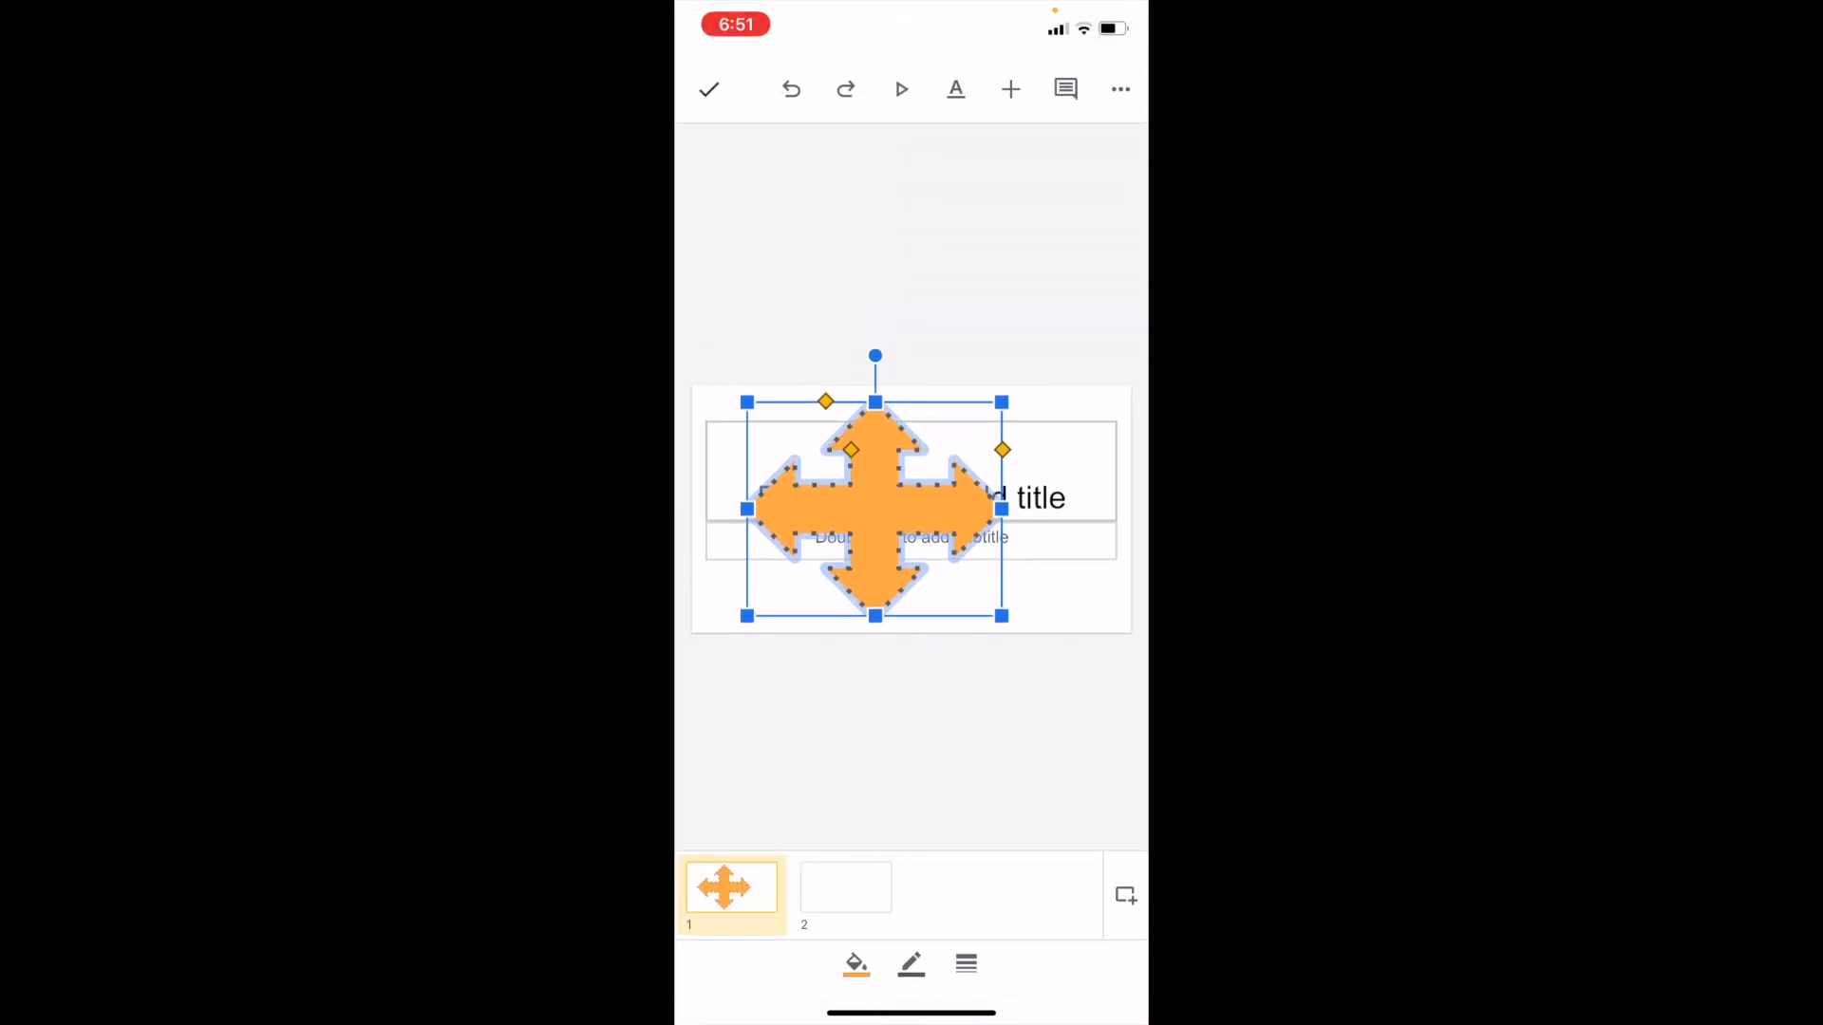